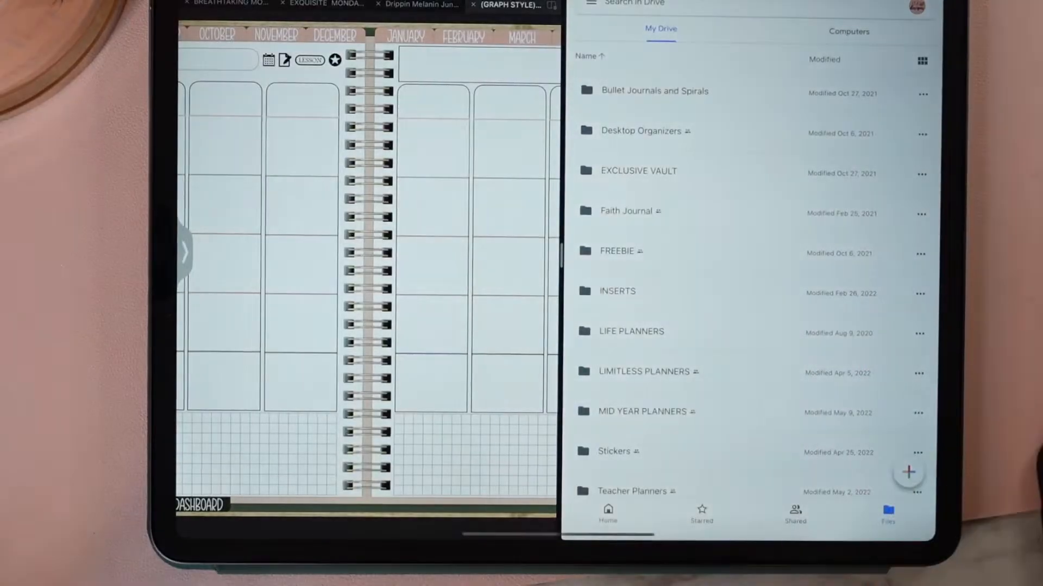
Show the Shared files list in Google Drive and dismiss the account-switching tip
left_click(914, 6)
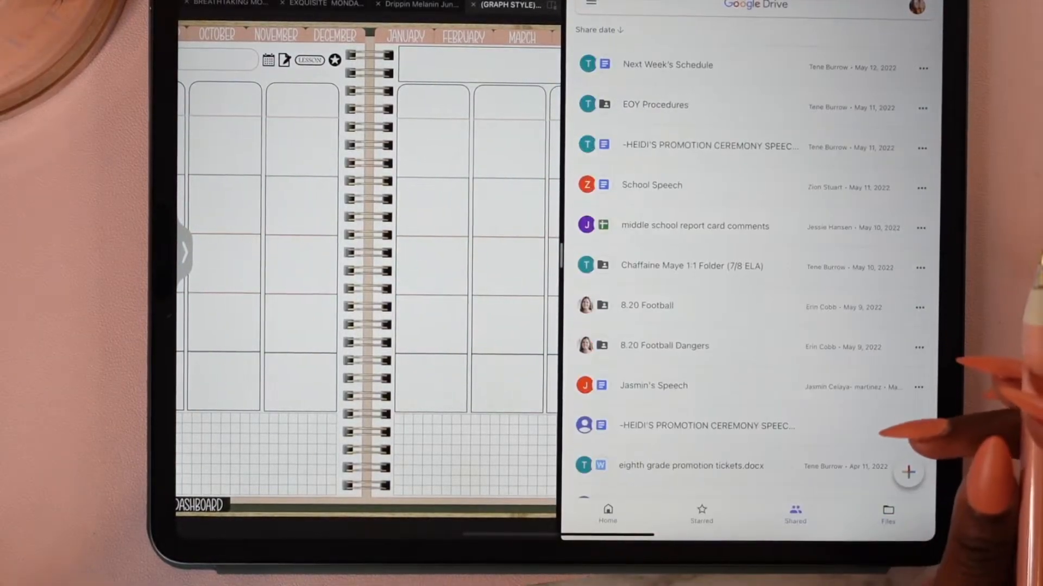
scroll("down", 3)
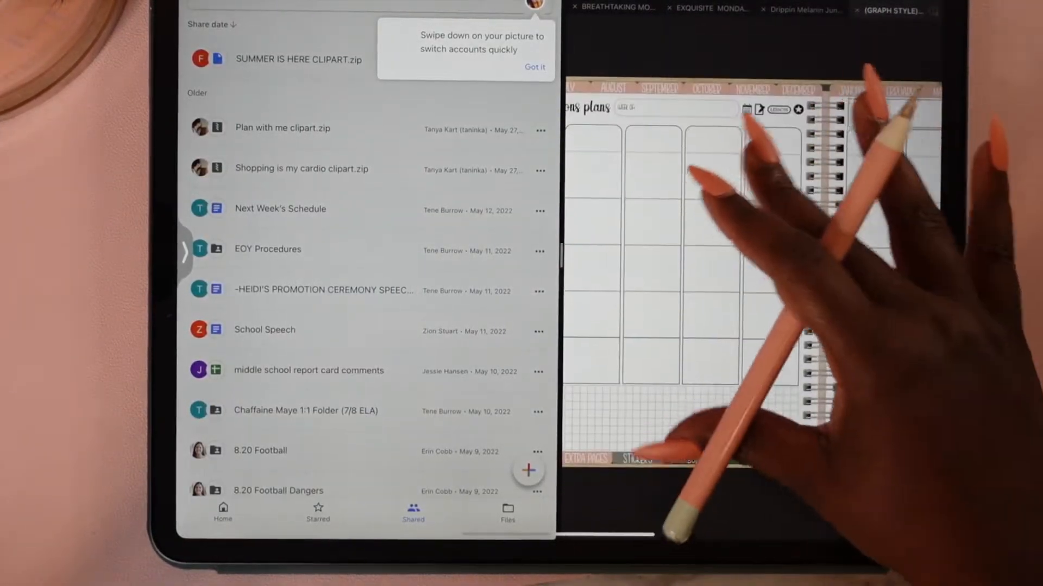
left_click(535, 67)
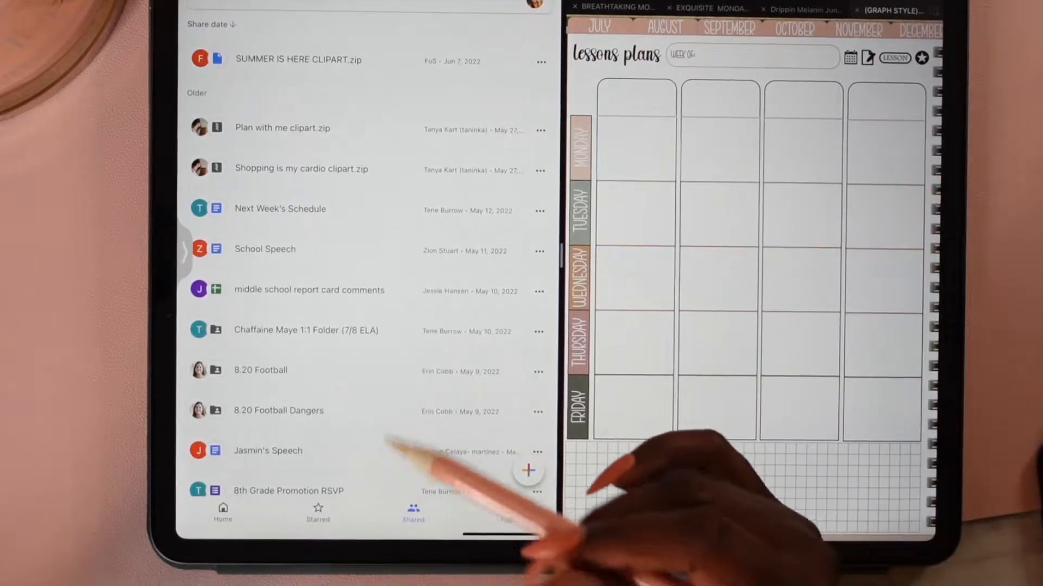
scroll("down", 3)
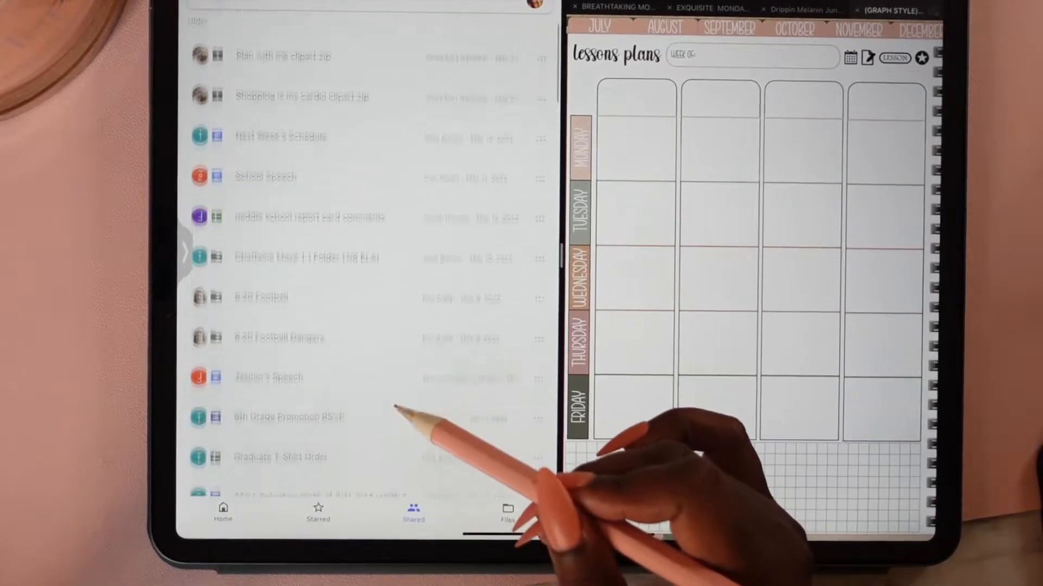
Copy the link of a weekly lesson-plan document from the lesson plans folder
scroll("down", 3)
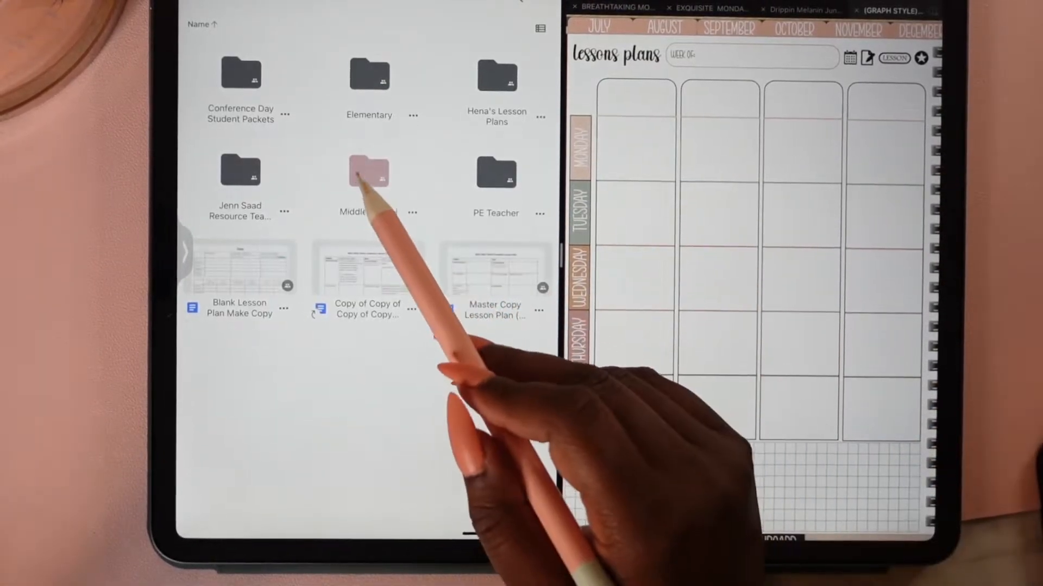
double_click(369, 171)
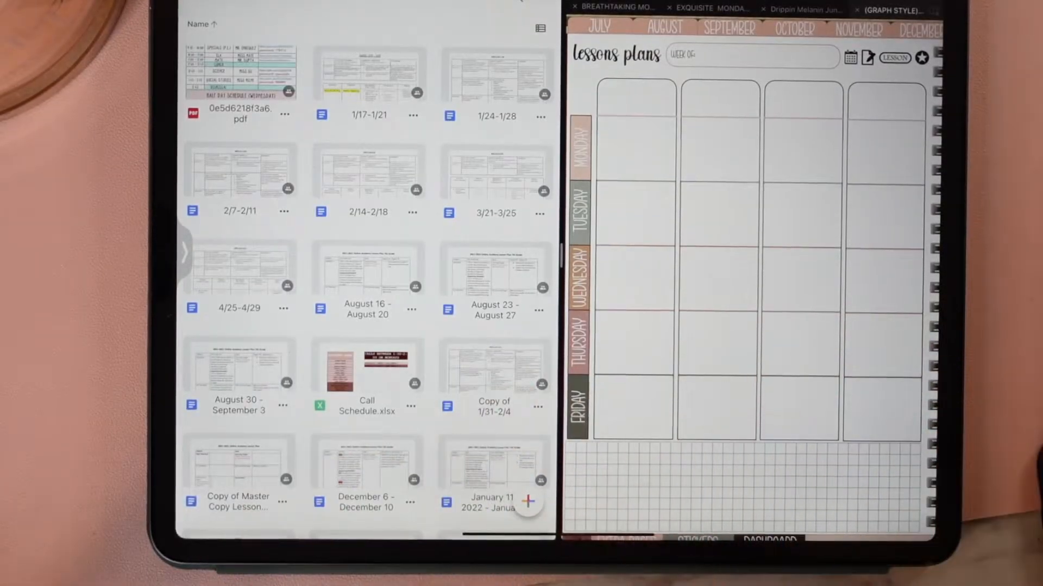
scroll("down", 3)
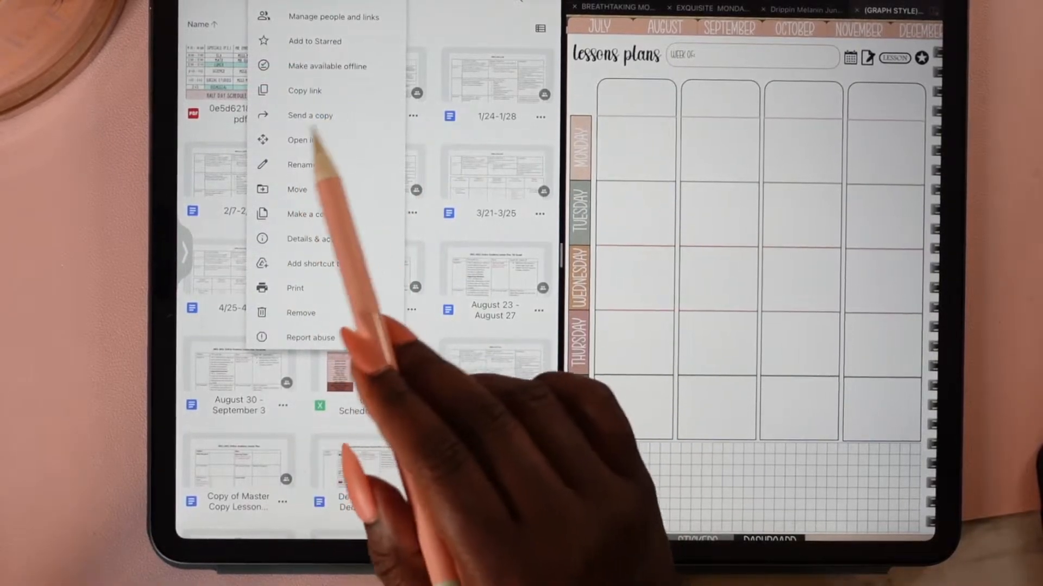
left_click(305, 91)
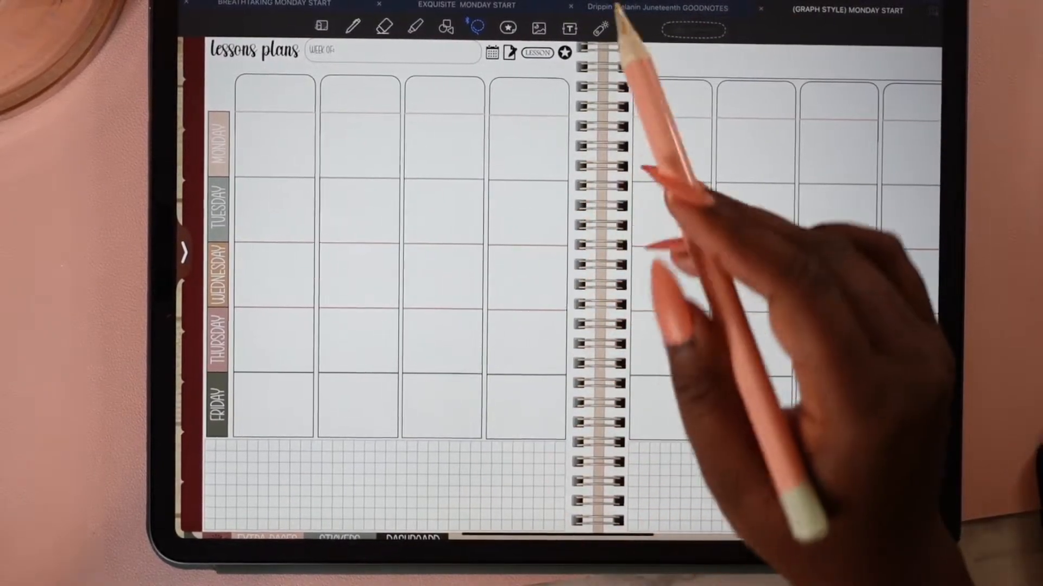
Add the text 'Week Four Lessons' inside the planner's Week Of box
left_click(566, 29)
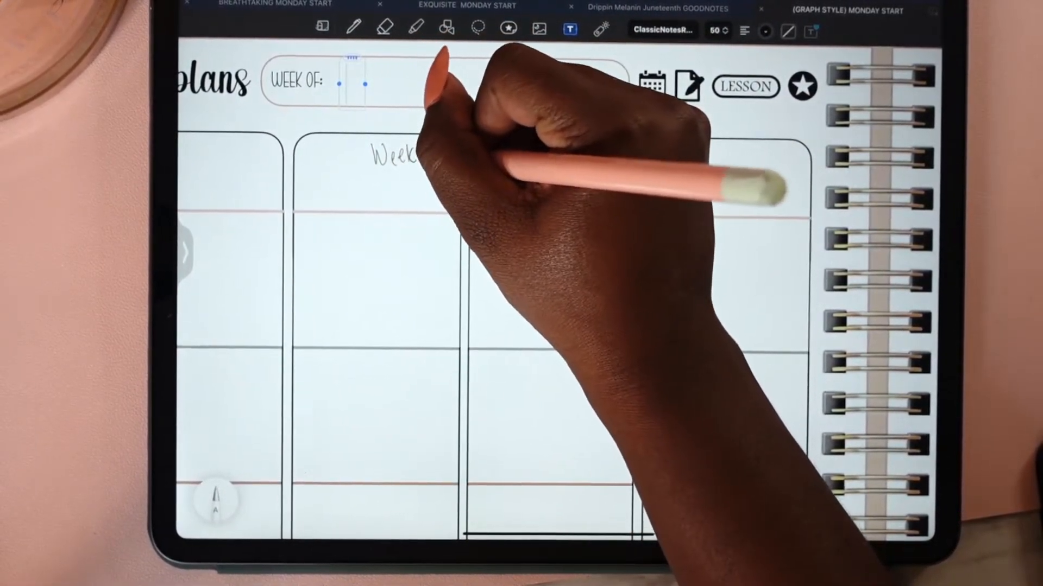
type("Week 40")
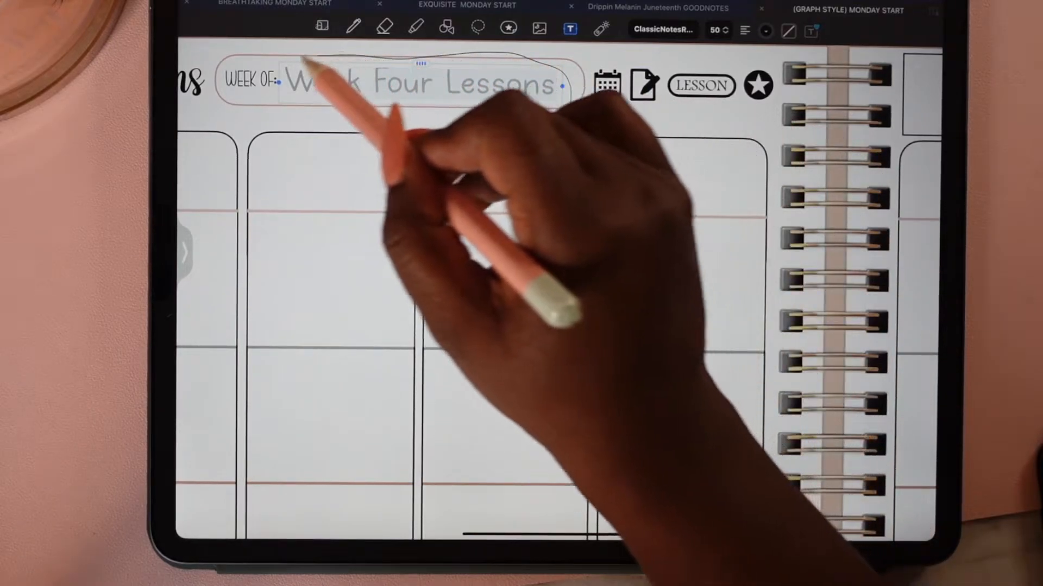
Attach the copied Google Docs link to the 'Week Four Lessons' text as a hyperlink
double_click(420, 84)
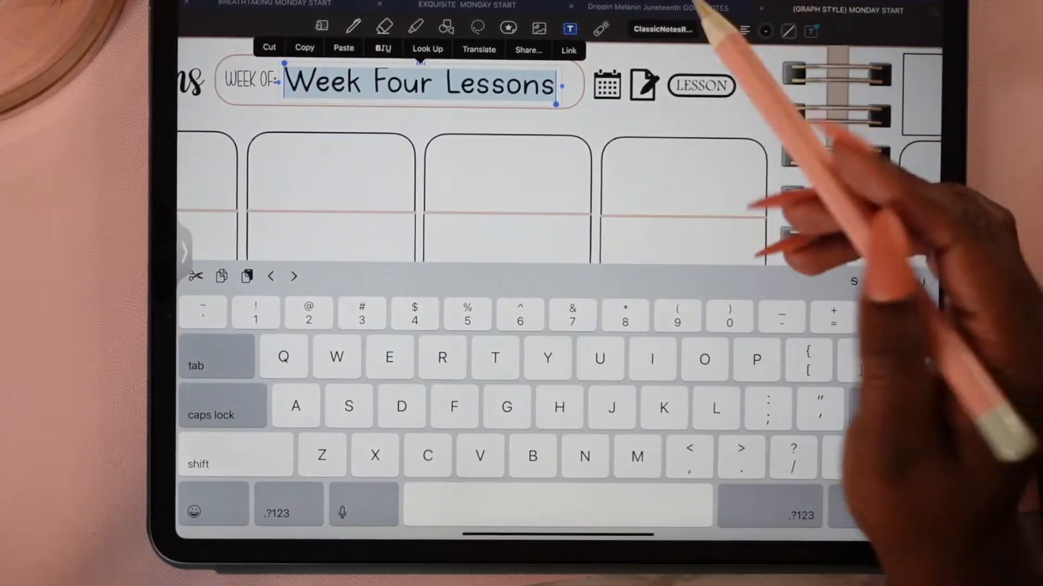
left_click(569, 50)
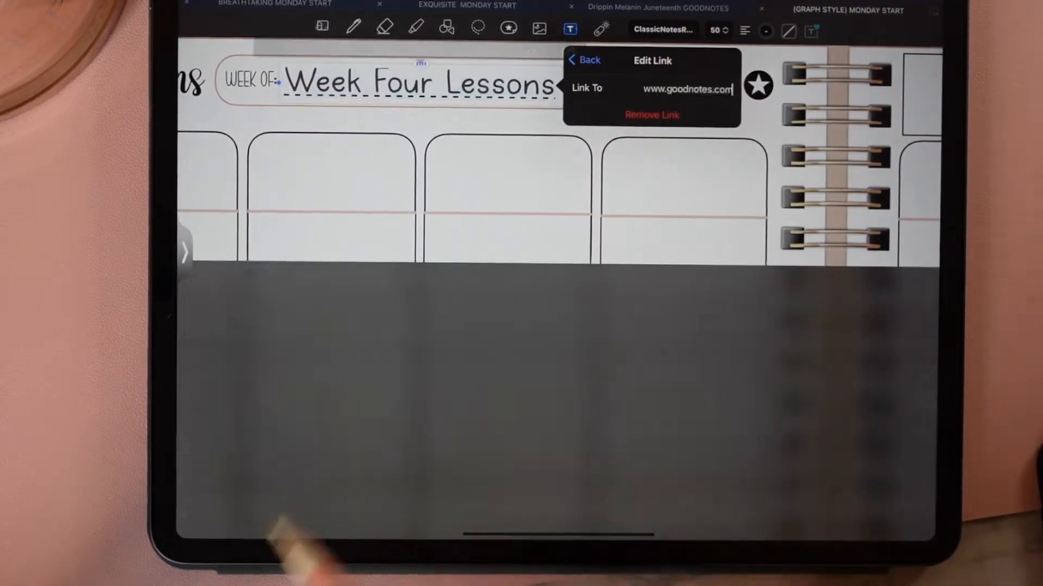
left_click(682, 88)
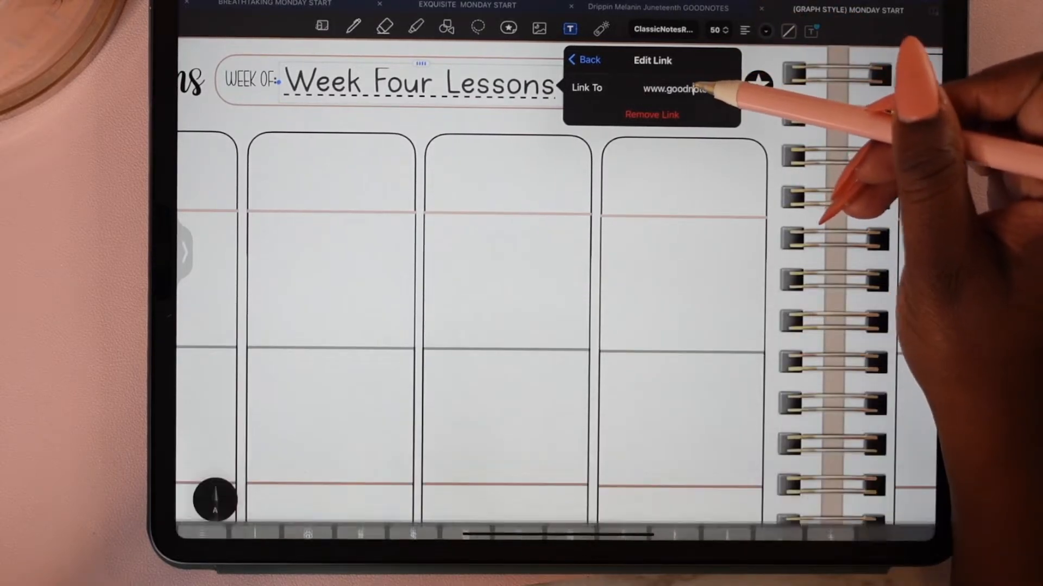
left_click(671, 89)
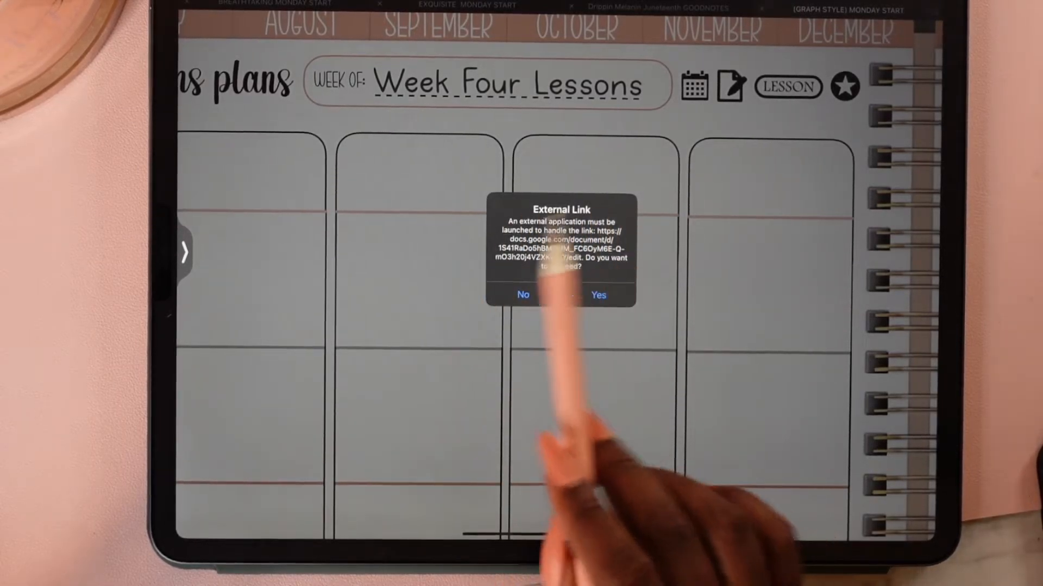
left_click(522, 296)
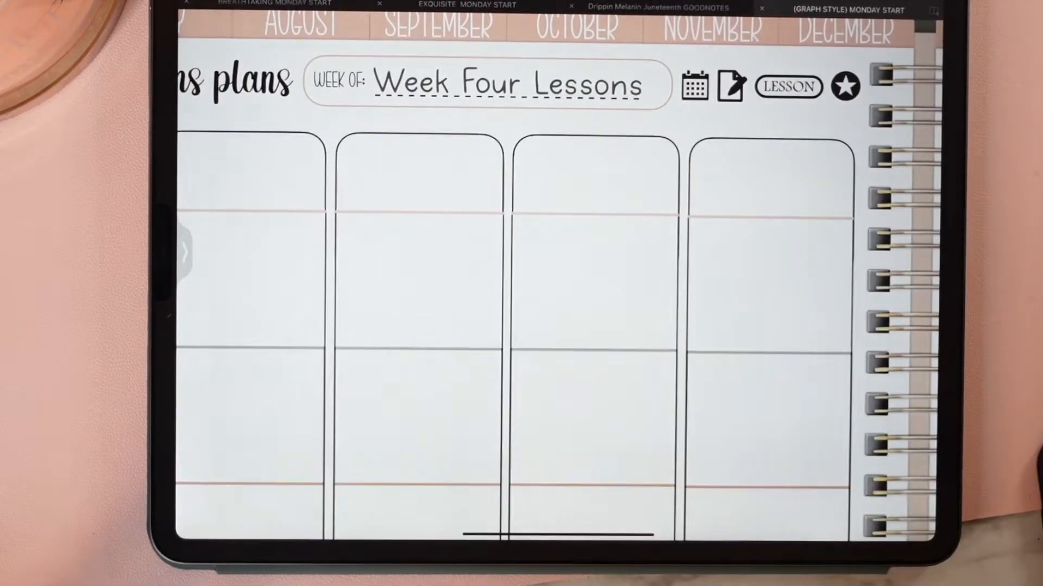